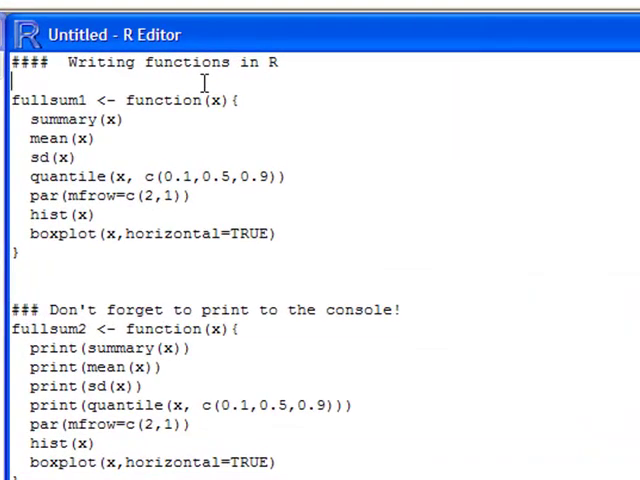
pyautogui.moveTo(148, 120)
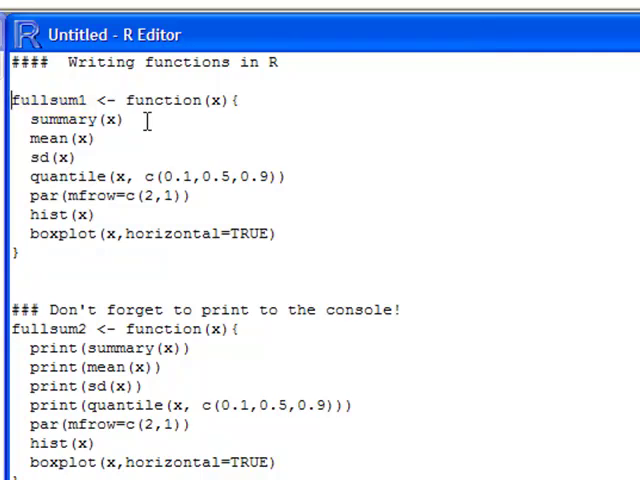
# Send the fullsum1 definition to the console and run fullsum1(d1) for a histogram and boxplot.
pyautogui.doubleClick(164, 100)
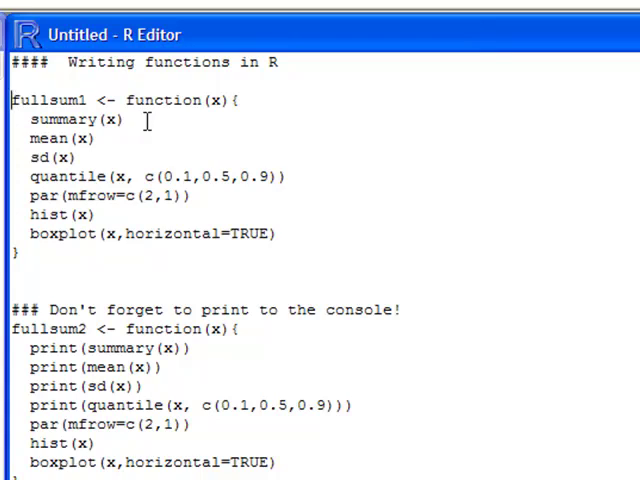
pyautogui.moveTo(30, 120); pyautogui.dragTo(276, 232)
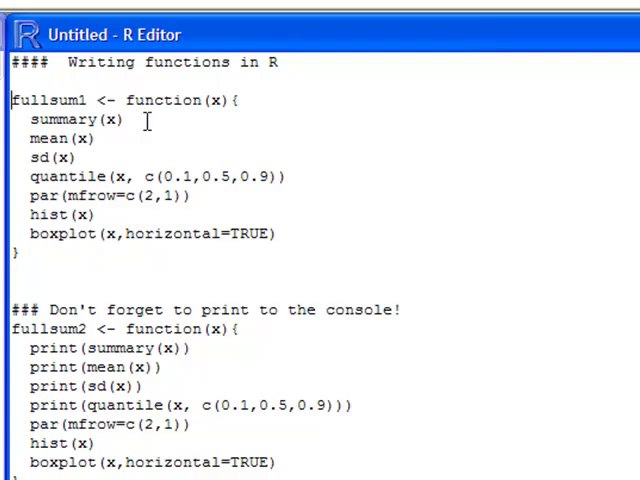
pyautogui.moveTo(10, 100); pyautogui.dragTo(290, 176)
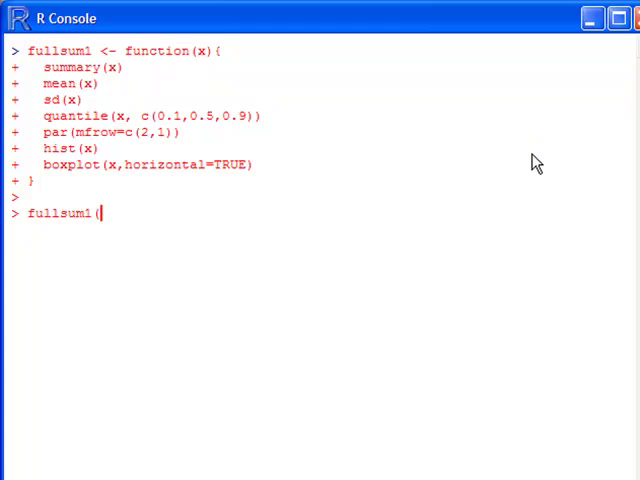
pyautogui.write('d(')
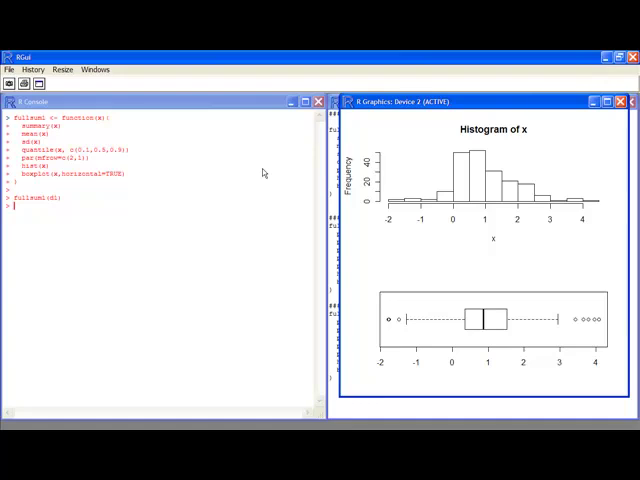
pyautogui.moveTo(484, 132)
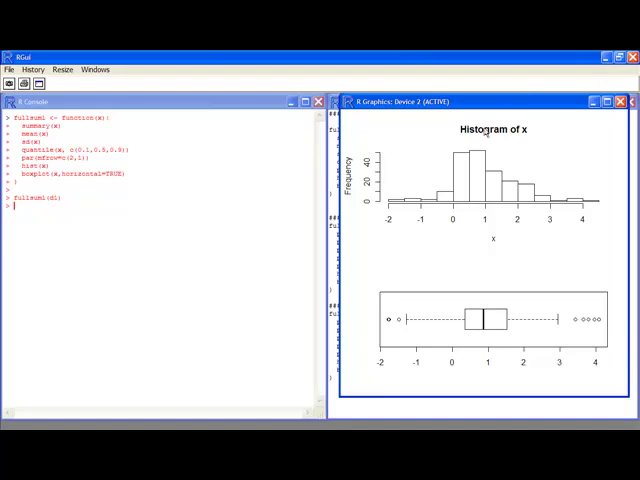
pyautogui.moveTo(484, 132)
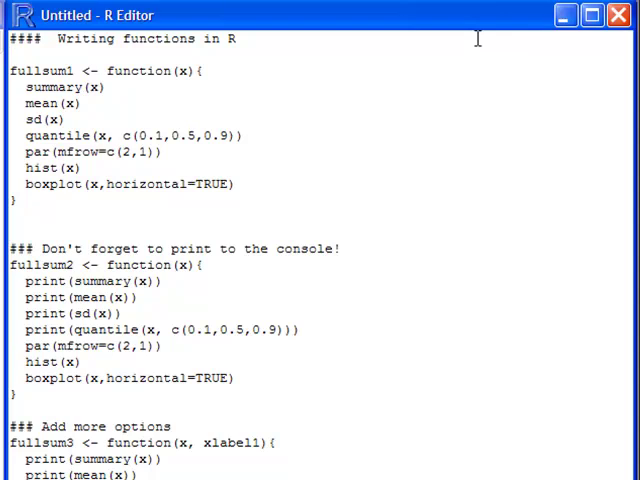
# Bring the script with fullsum2's print() calls and the fullsum3 definition into view.
pyautogui.click(236, 136)
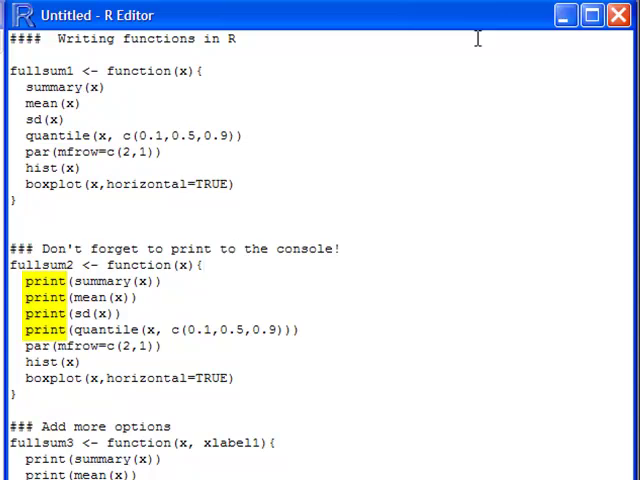
pyautogui.click(276, 248)
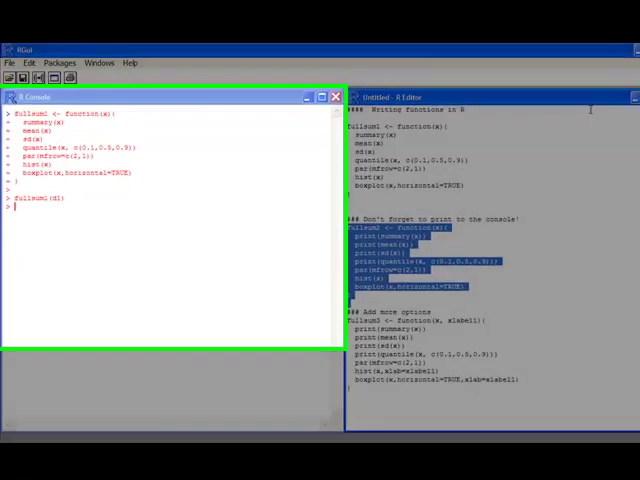
# Define fullsum2 in the console and run fullsum2(d1) to print summary, mean, sd and quantiles.
pyautogui.click(322, 96)
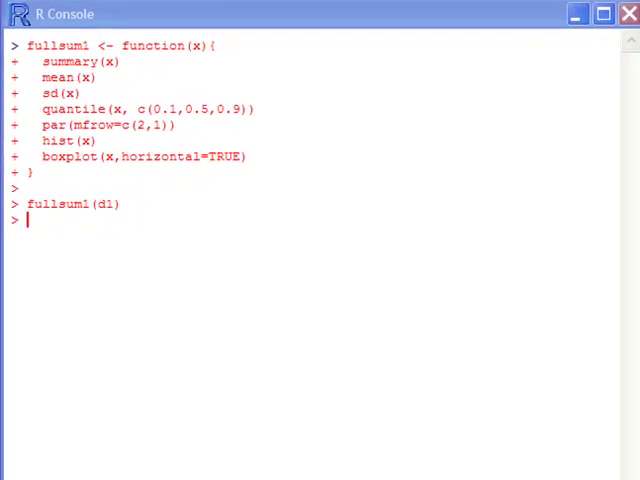
pyautogui.write('fullsum2 <- function(x')
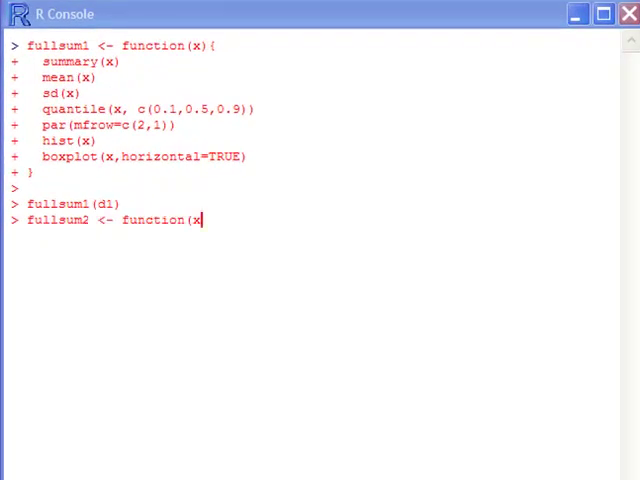
pyautogui.write('){')
pyautogui.write('f')
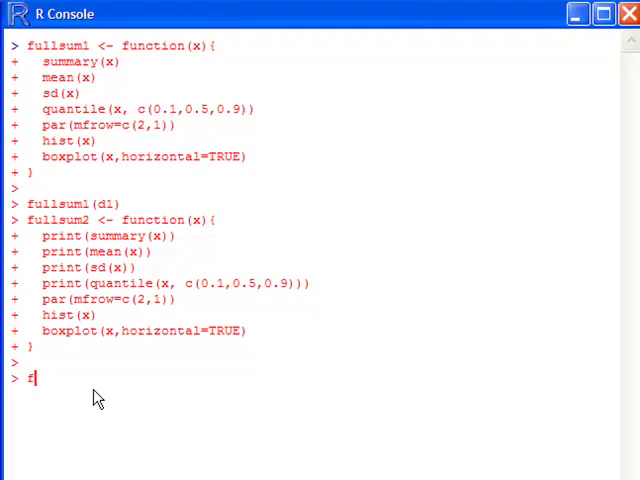
pyautogui.write('ullsum')
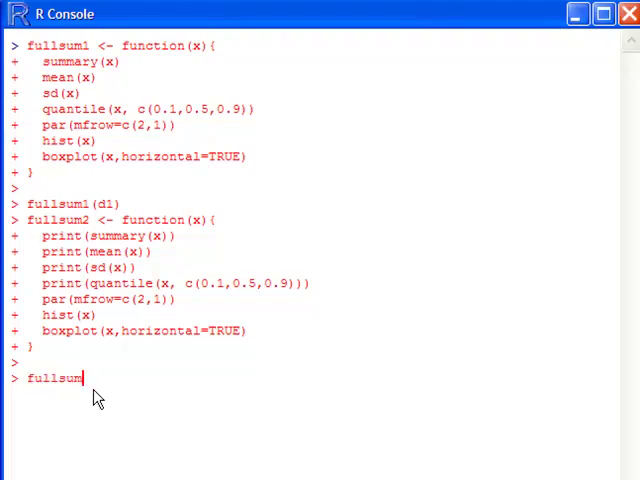
pyautogui.write('2(')
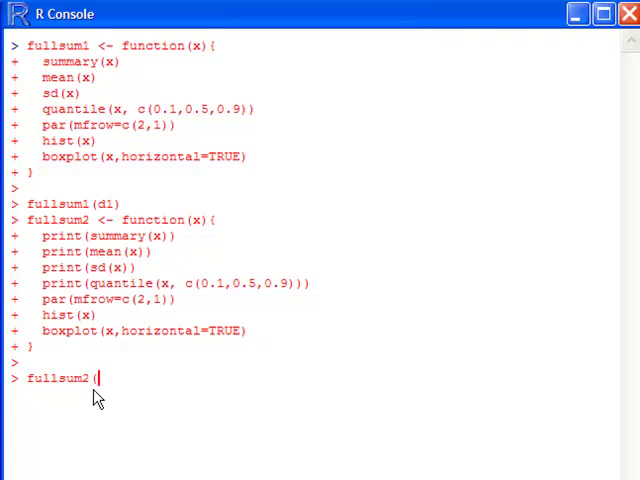
pyautogui.write('d1)')
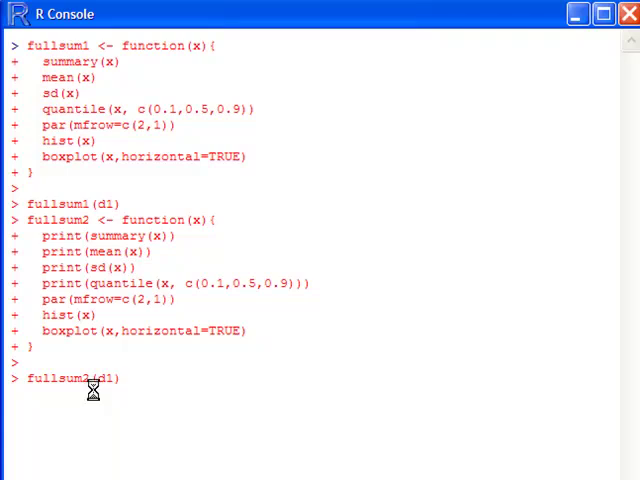
pyautogui.press('Return')
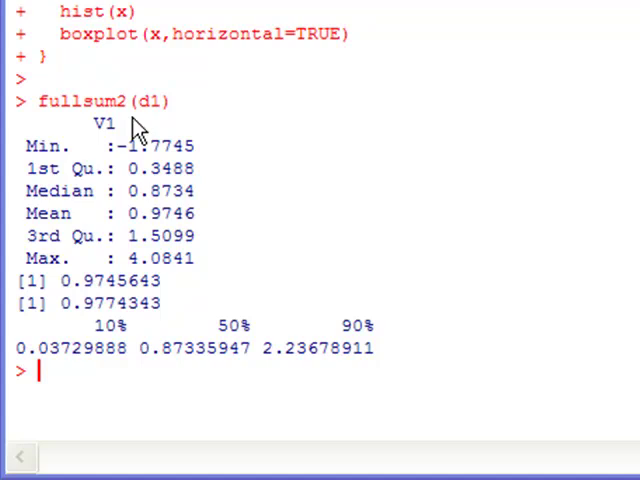
pyautogui.moveTo(224, 82)
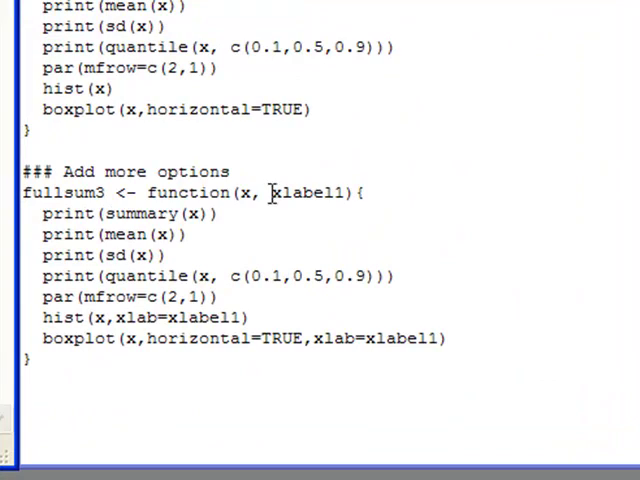
# Define fullsum3 with an xlabel1 argument used as xlab for the histogram and boxplot.
pyautogui.doubleClick(304, 192)
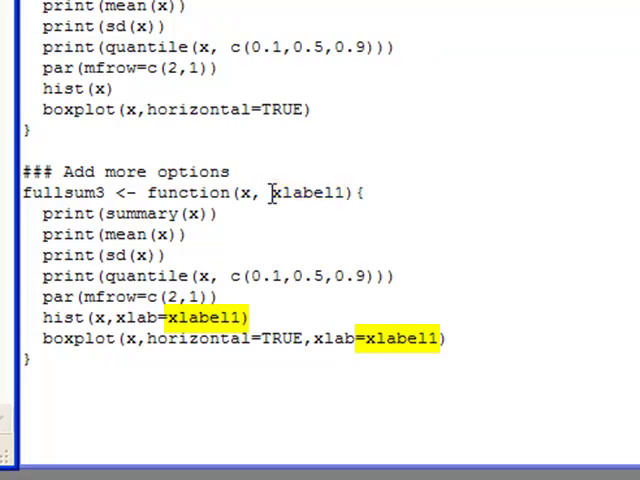
pyautogui.moveTo(262, 200)
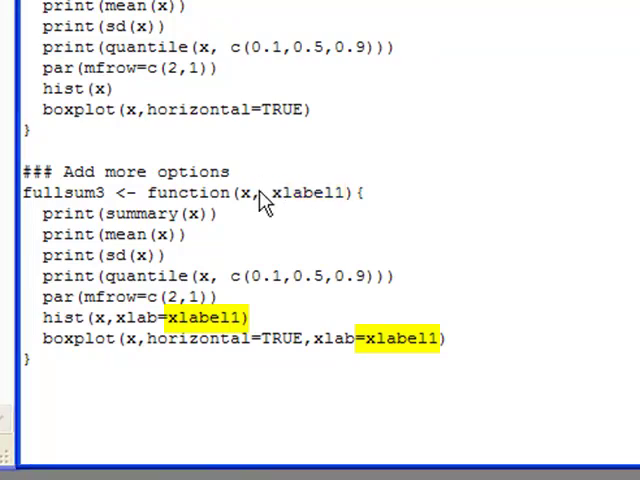
pyautogui.click(260, 192)
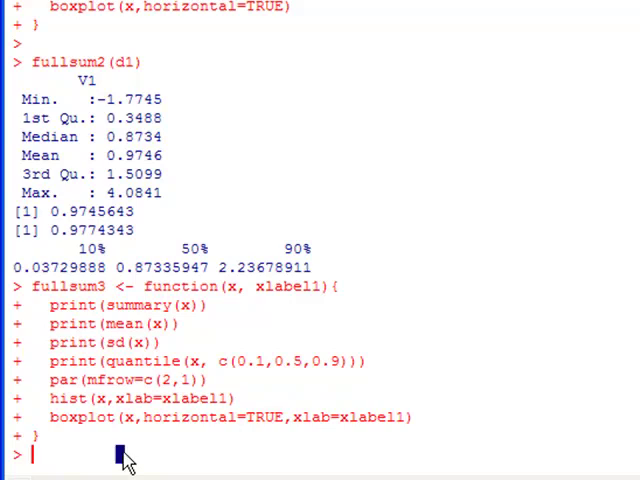
# Run fullsum3(d1) without a label, printing statistics then hitting the missing xlabel1 error.
pyautogui.write('f')
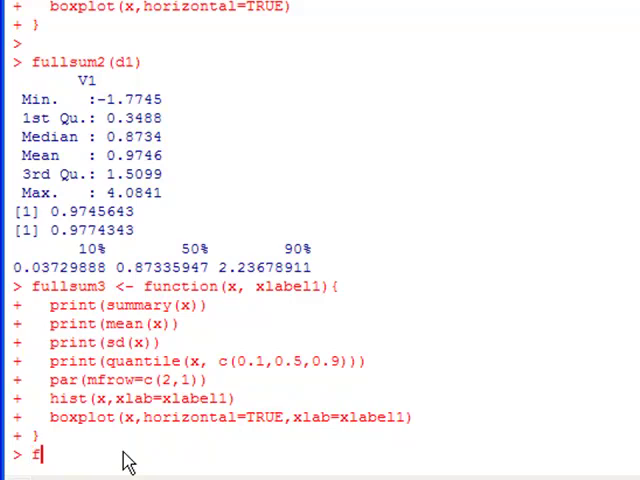
pyautogui.write('ull')
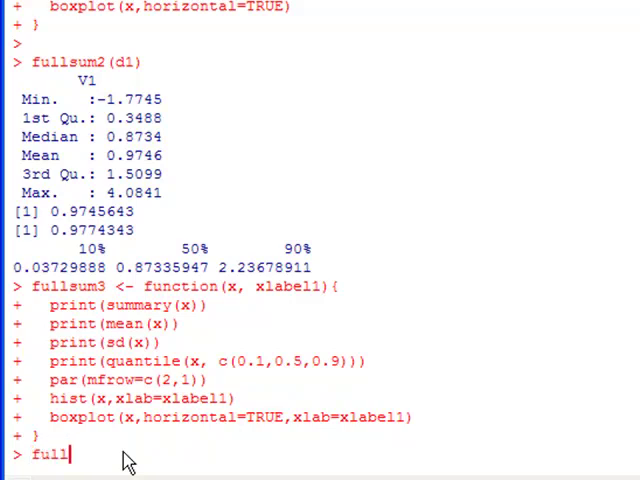
pyautogui.write('sum3')
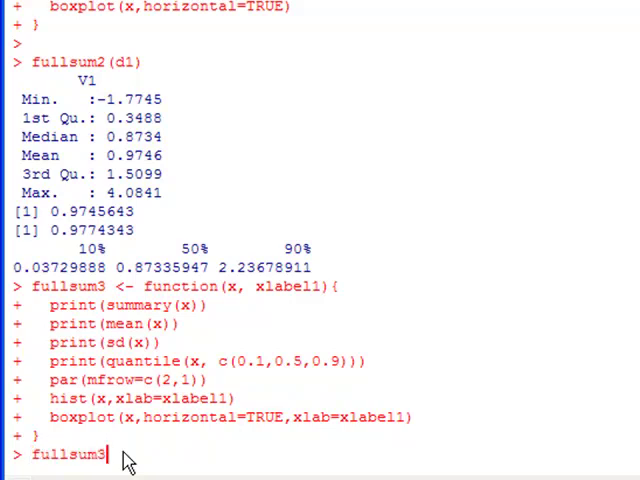
pyautogui.write('(d1')
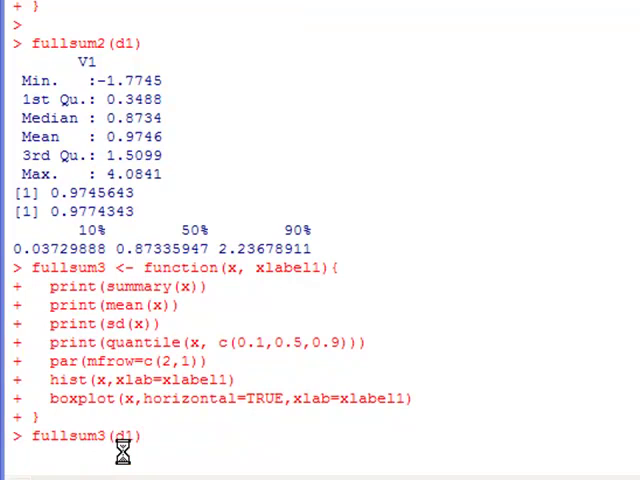
pyautogui.press('Return')
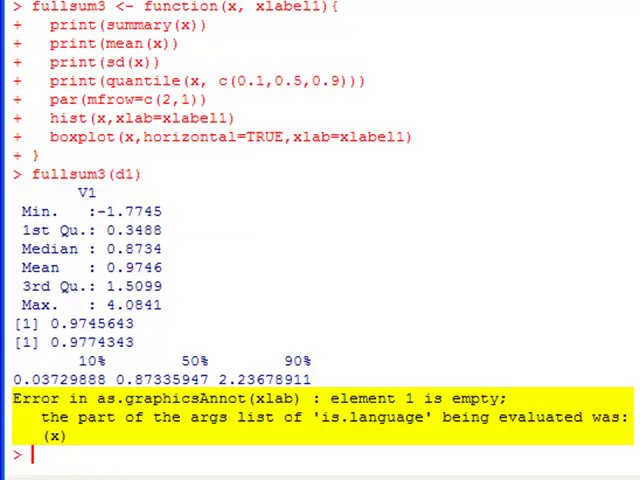
pyautogui.moveTo(424, 452)
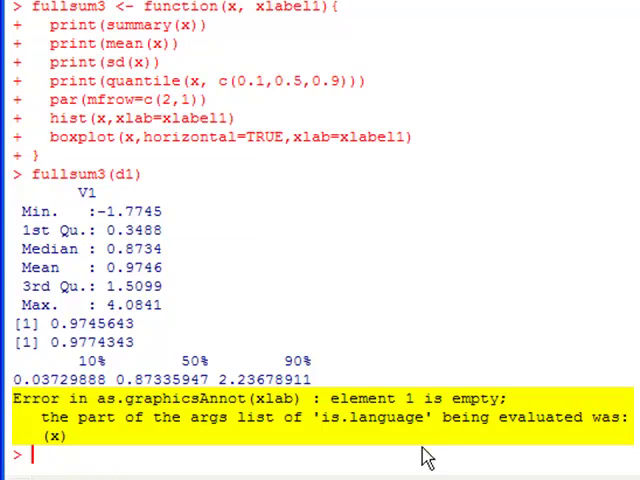
# Run fullsum3(d1, xlabel1="X Label Here") to draw the histogram and boxplot with that label.
pyautogui.write('ful')
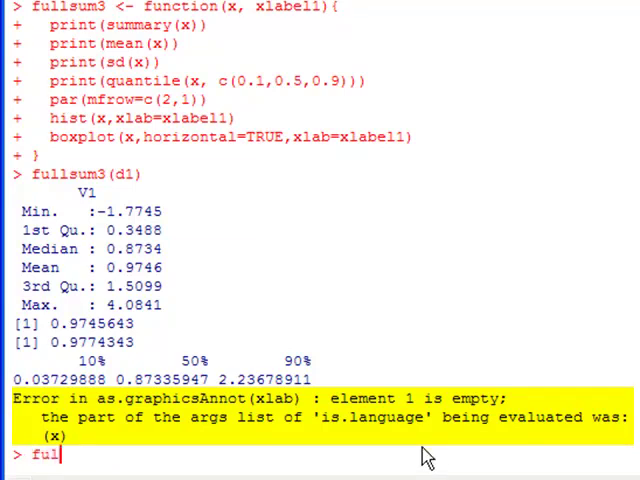
pyautogui.write('lsum')
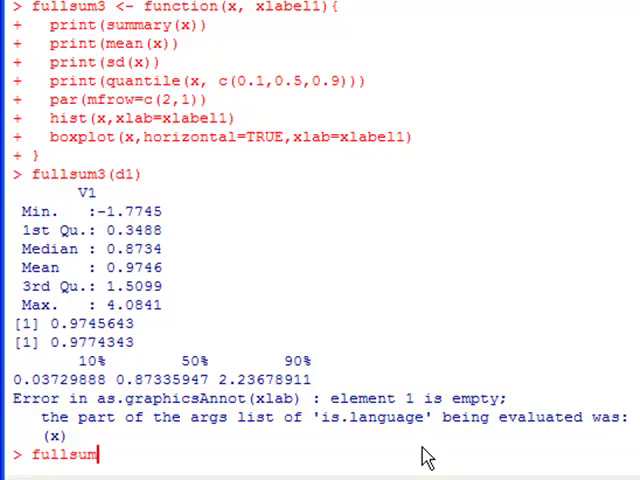
pyautogui.write('3(d1')
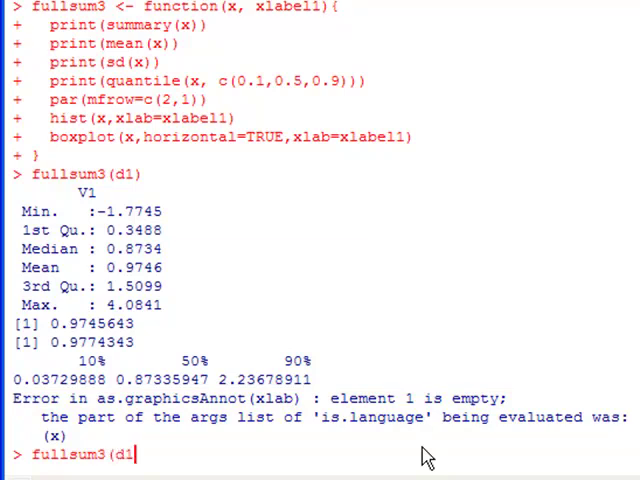
pyautogui.write(',x1')
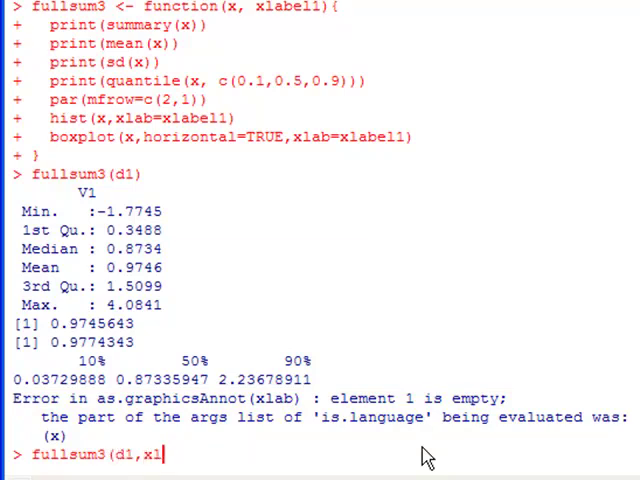
pyautogui.write('abel1')
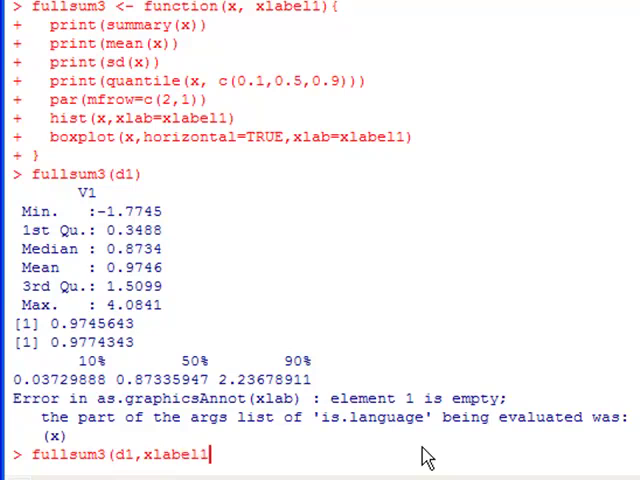
pyautogui.write('="')
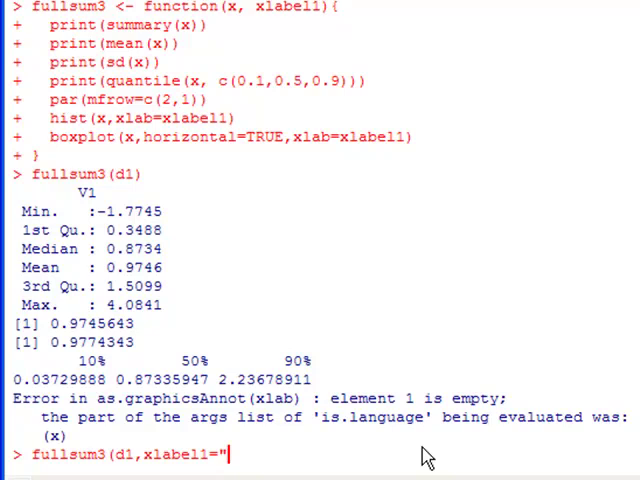
pyautogui.write('X Label')
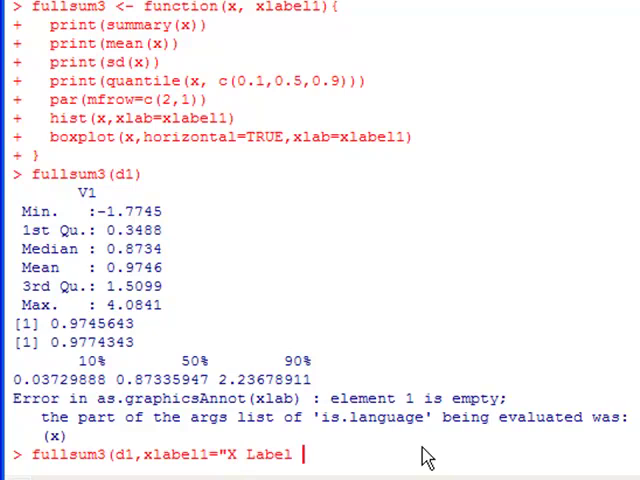
pyautogui.write('Here"')
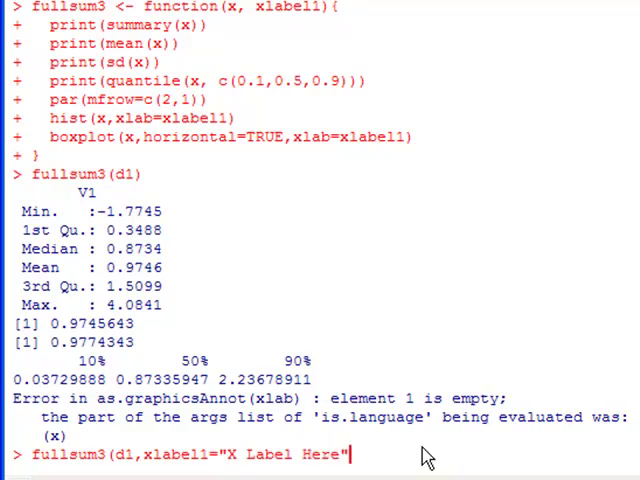
pyautogui.write(')')
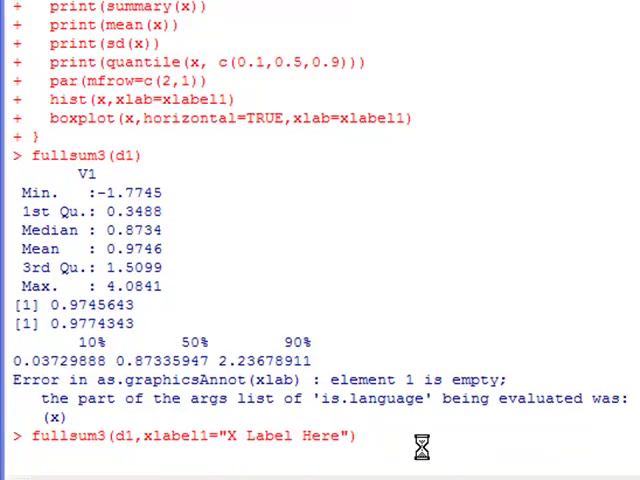
pyautogui.press('Return')
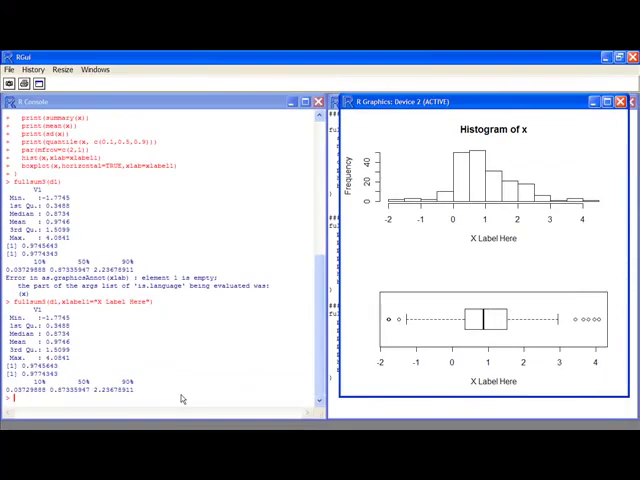